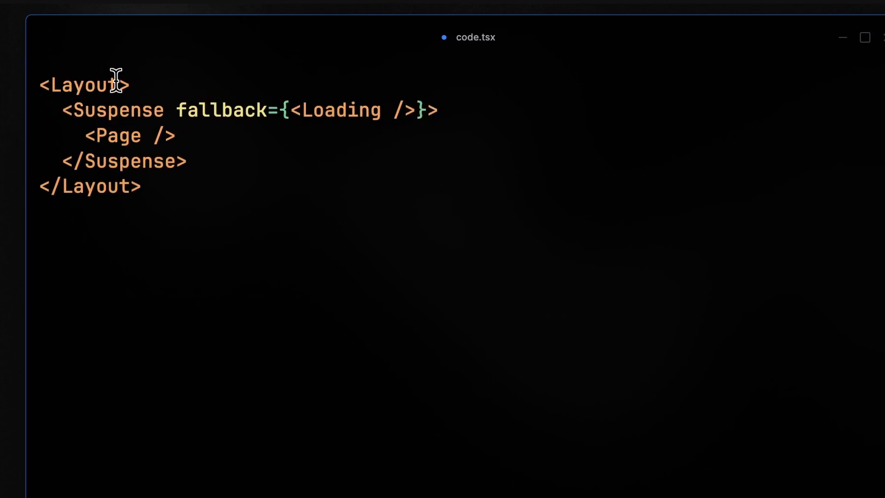
# Open Reviews.tsx with its delayed fetch in a second tab, then return to page.tsx.
pyautogui.moveTo(151, 135); pyautogui.dragTo(65, 160)
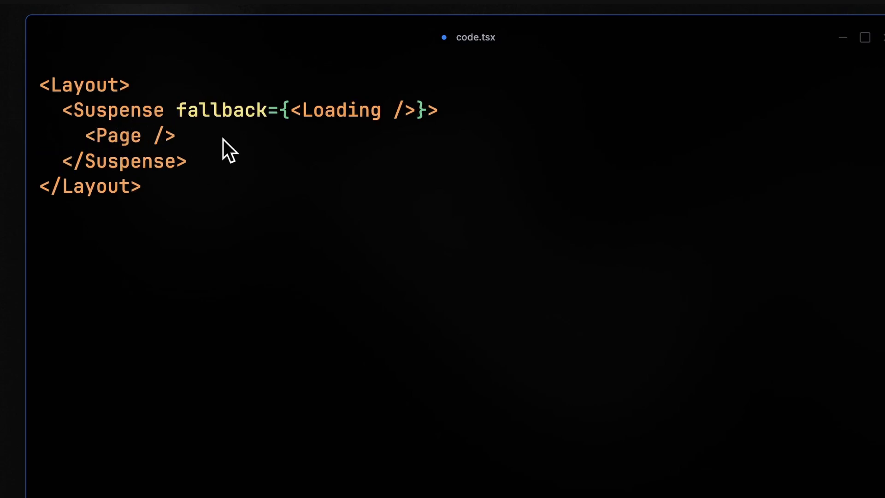
pyautogui.moveTo(266, 138)
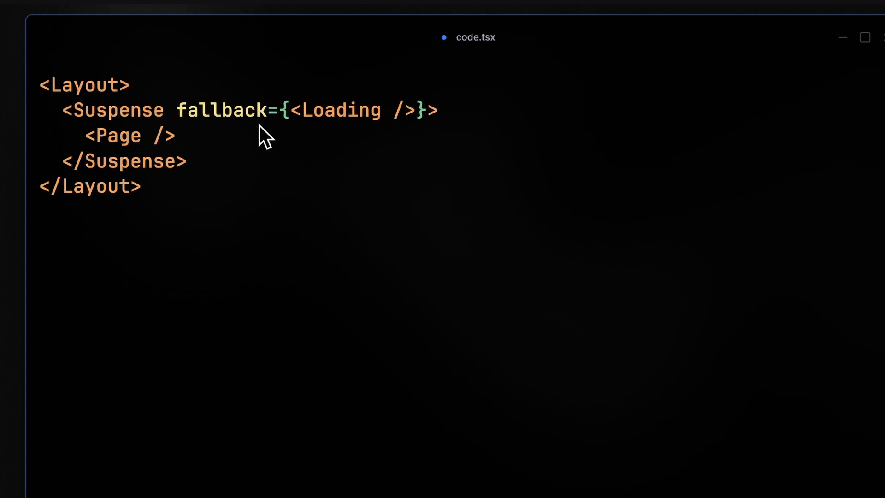
pyautogui.moveTo(429, 110); pyautogui.dragTo(175, 135)
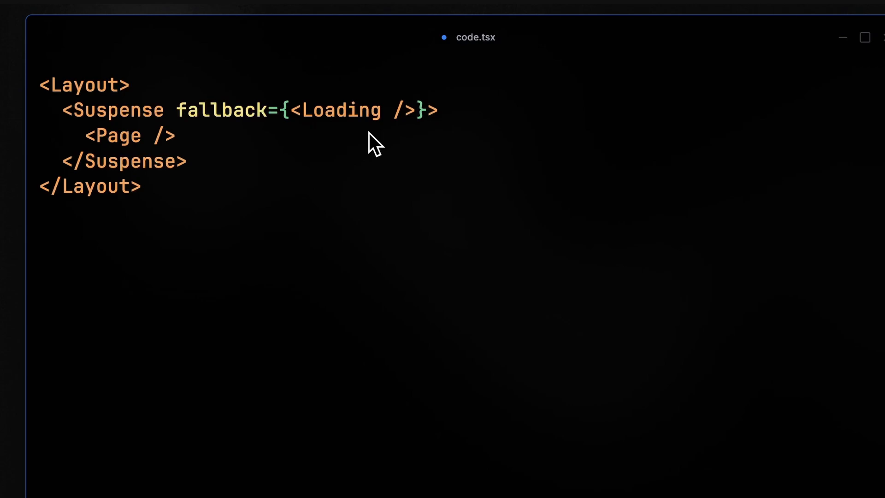
pyautogui.moveTo(361, 163)
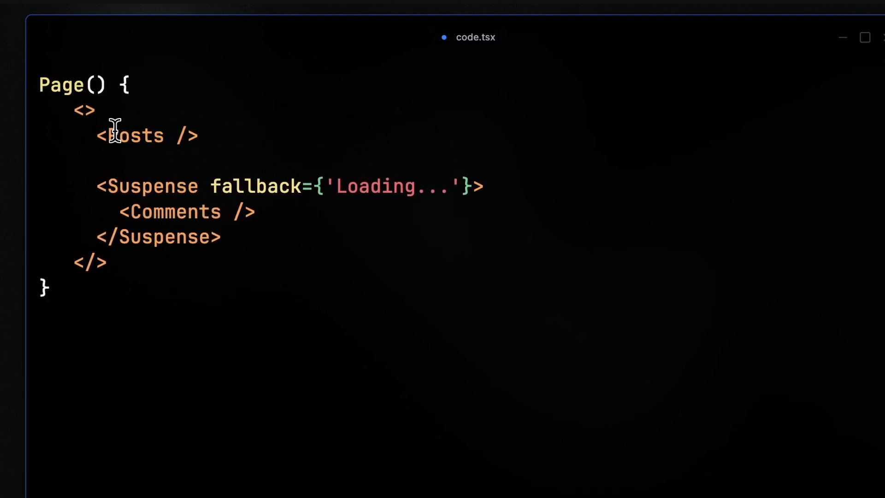
pyautogui.moveTo(208, 141)
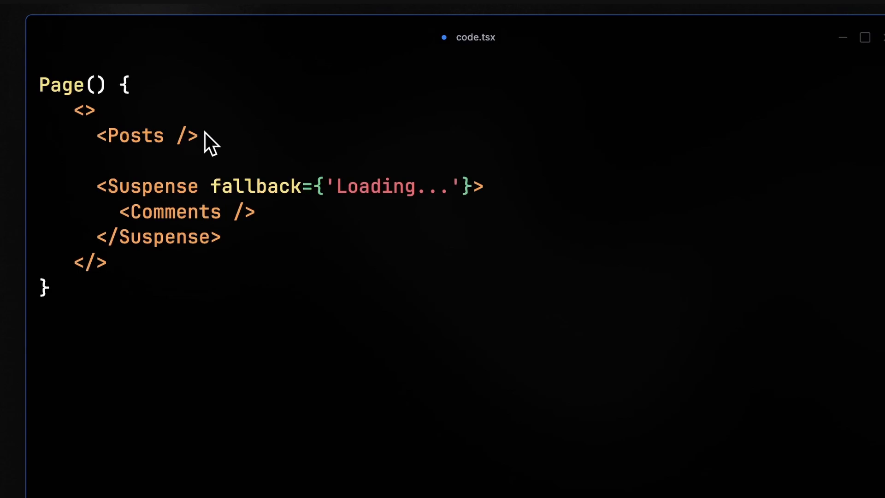
pyautogui.moveTo(169, 211)
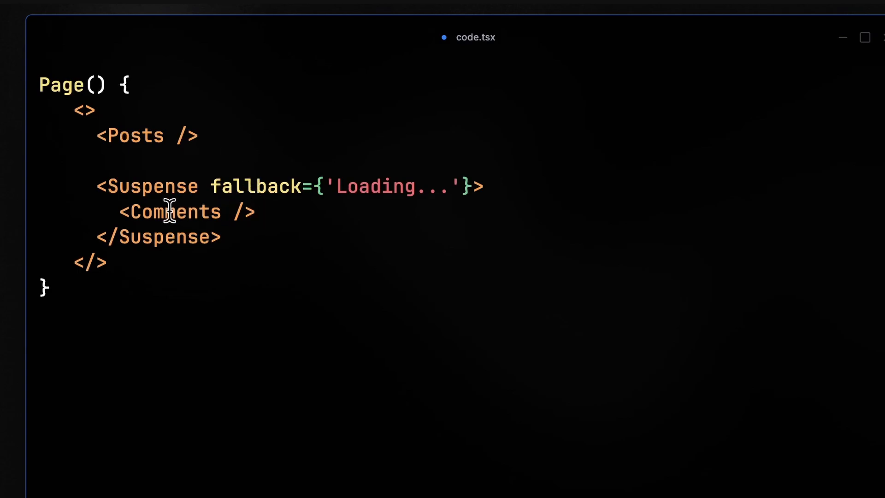
pyautogui.moveTo(288, 221)
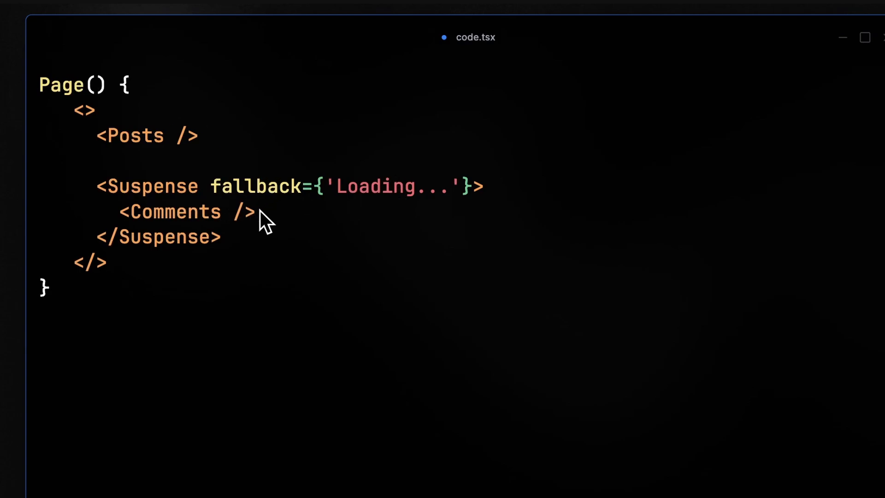
pyautogui.moveTo(268, 229)
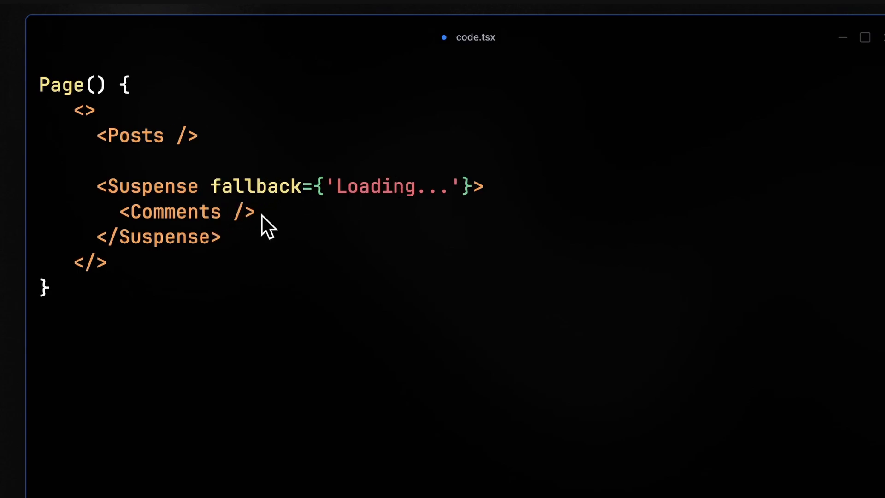
pyautogui.moveTo(246, 252)
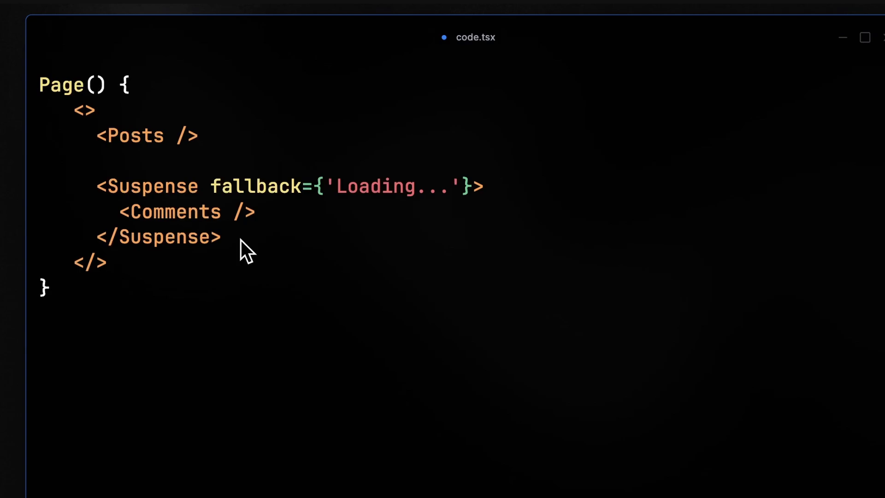
pyautogui.moveTo(282, 217)
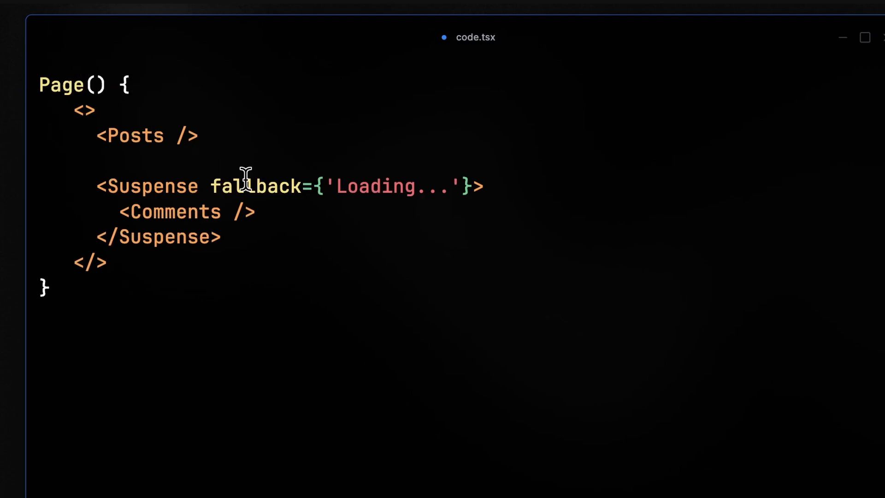
pyautogui.doubleClick(171, 211)
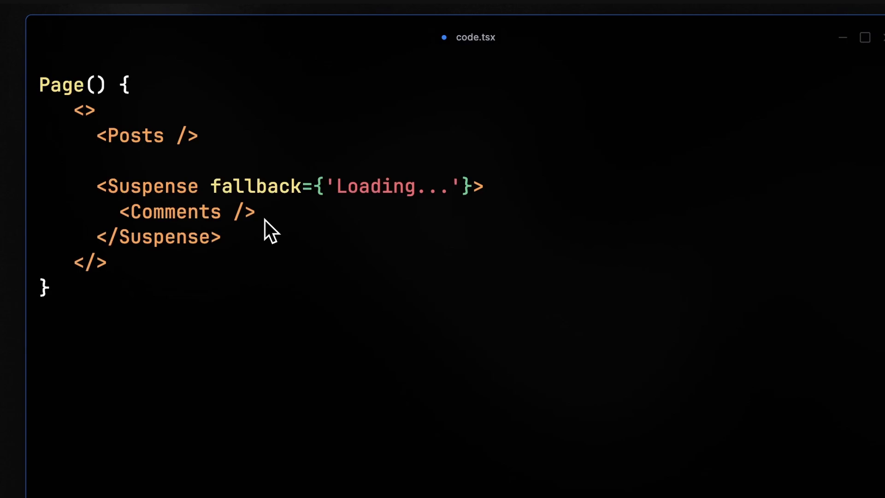
pyautogui.moveTo(345, 185)
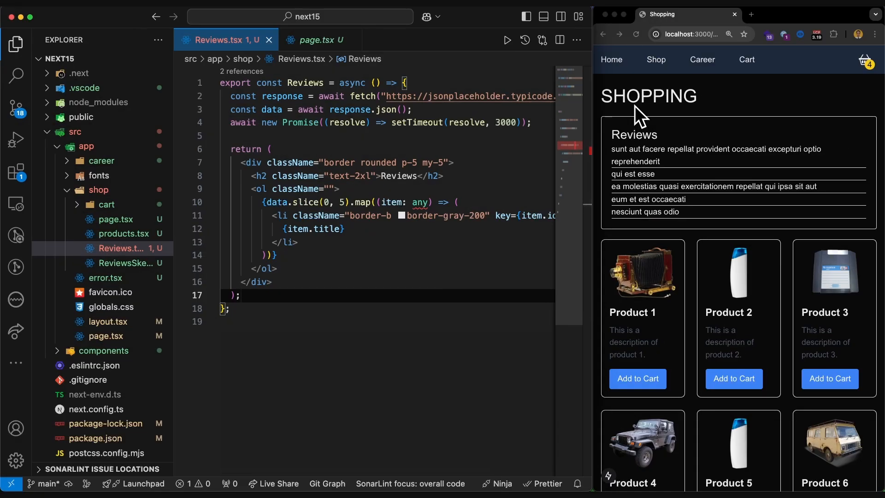
pyautogui.scroll(-3)
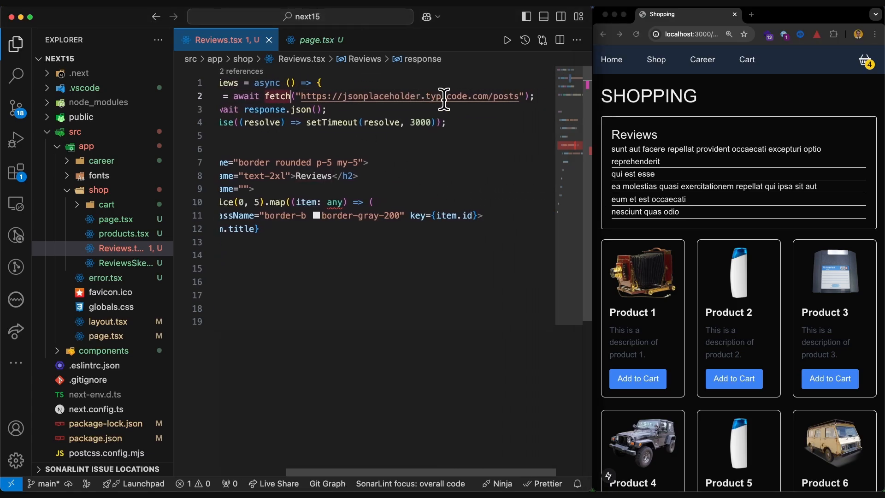
pyautogui.hscroll(-3)
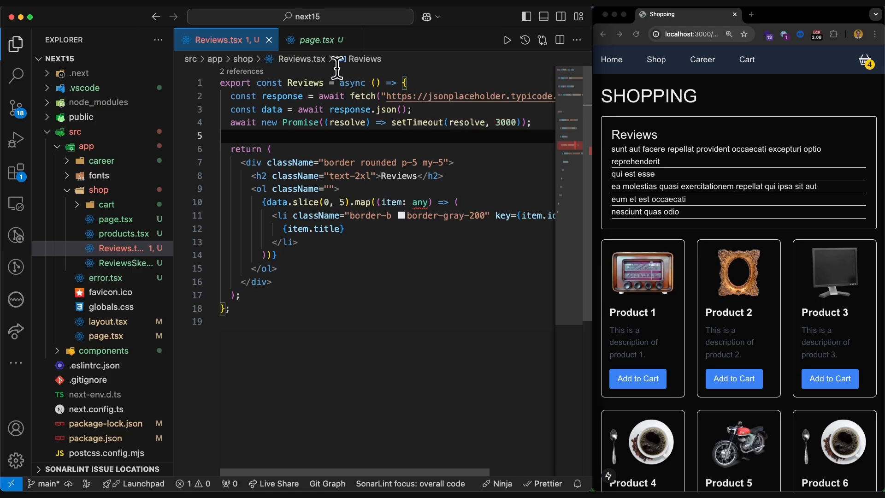
pyautogui.click(317, 40)
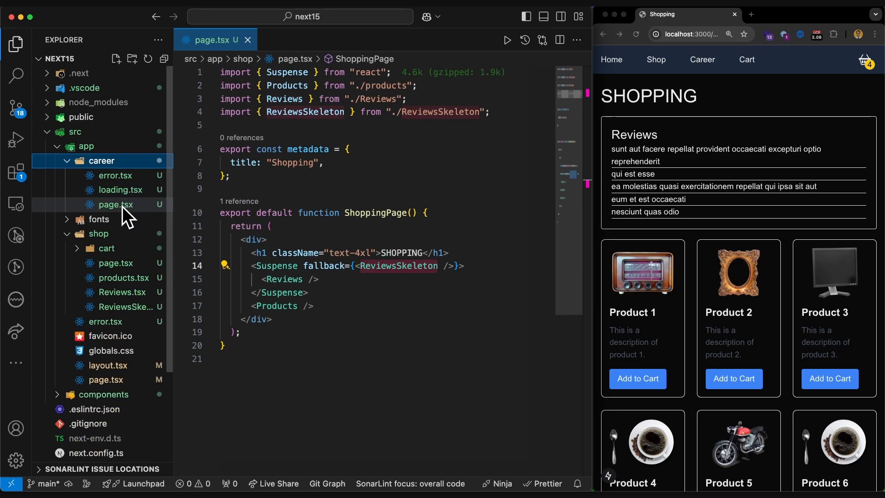
pyautogui.moveTo(116, 204)
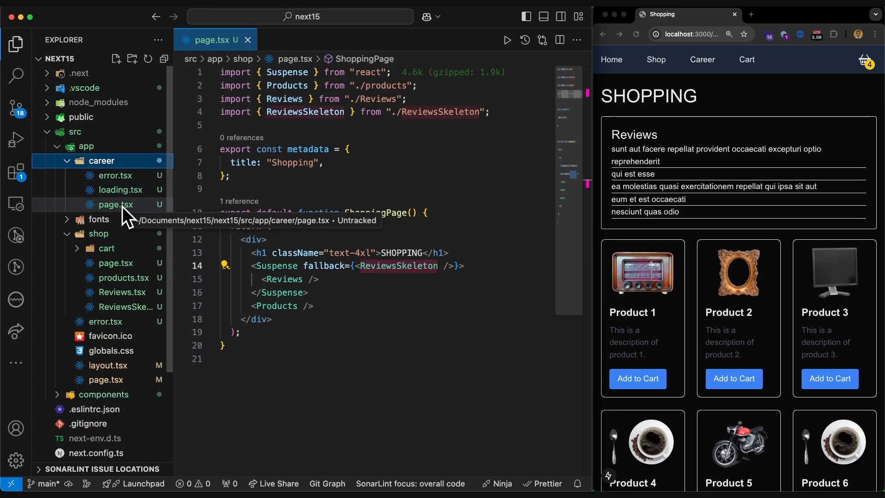
pyautogui.moveTo(120, 189)
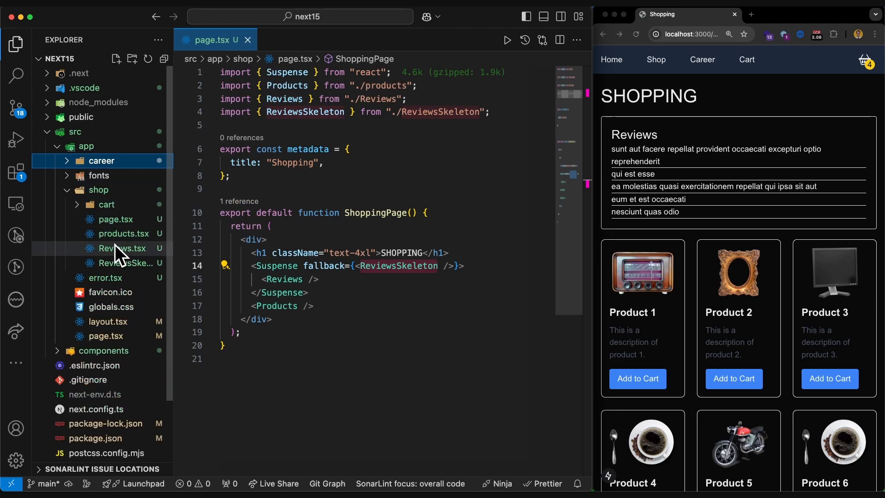
pyautogui.moveTo(122, 248)
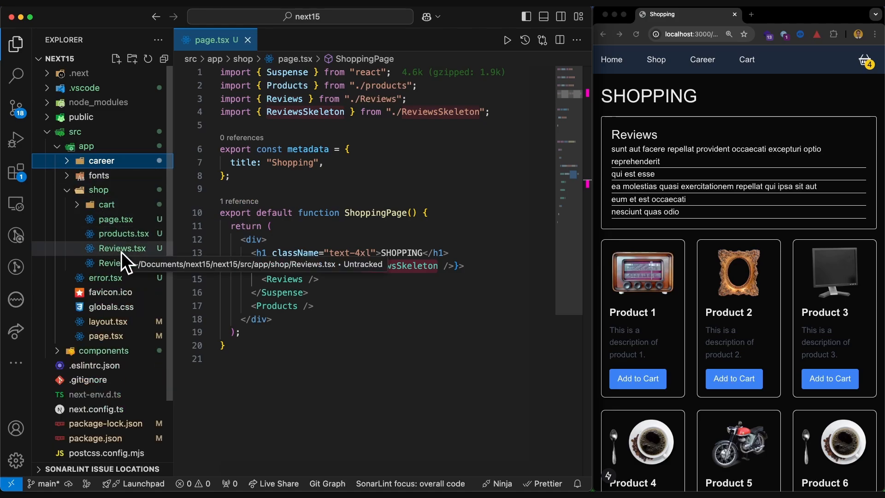
pyautogui.click(122, 248)
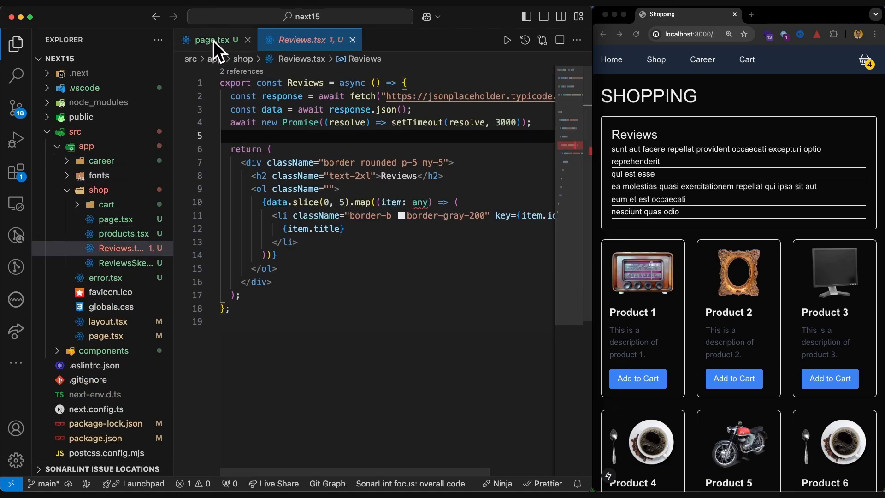
pyautogui.click(213, 39)
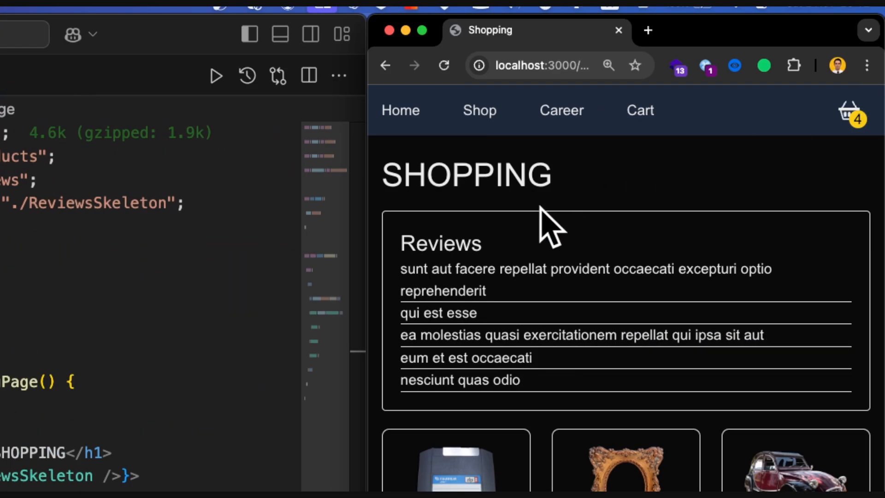
# Reload the shop page in Chrome so it shows the Reviews list and new product images.
pyautogui.click(443, 65)
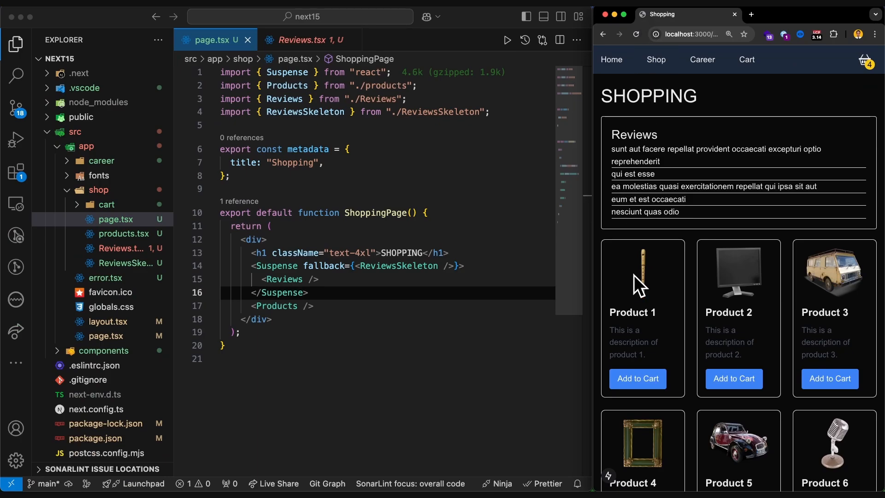
pyautogui.moveTo(649, 271)
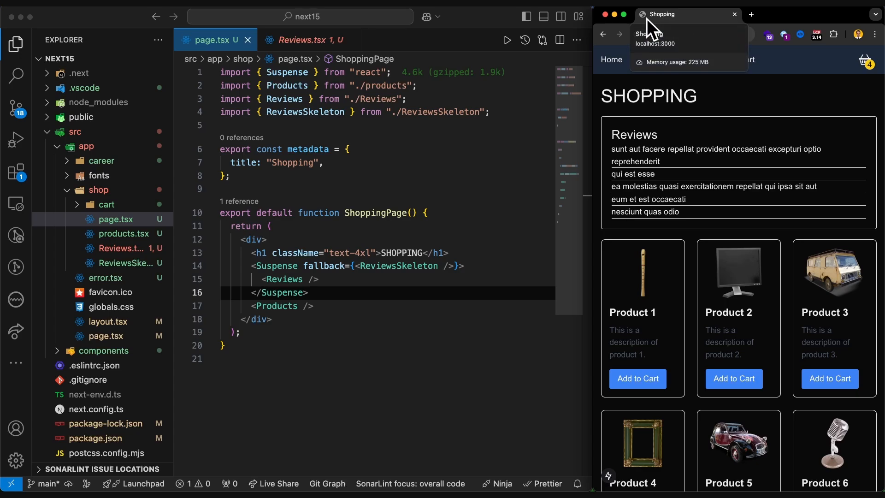
pyautogui.moveTo(867, 151)
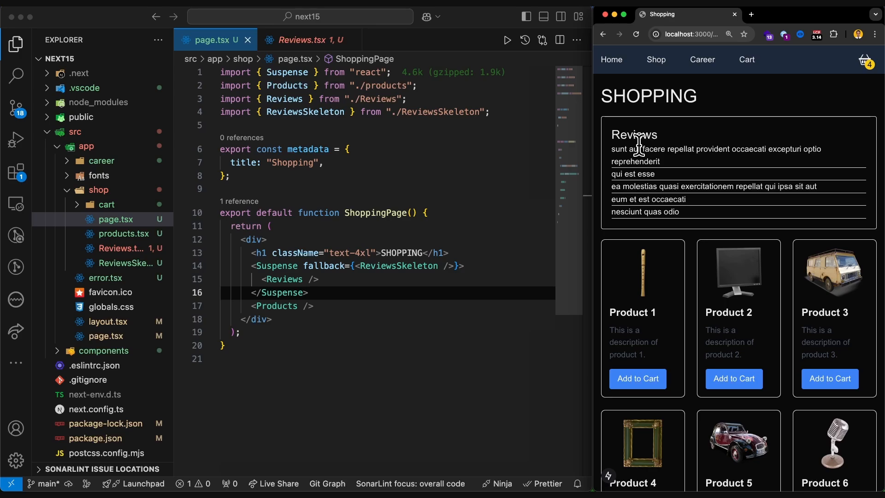
pyautogui.moveTo(614, 242)
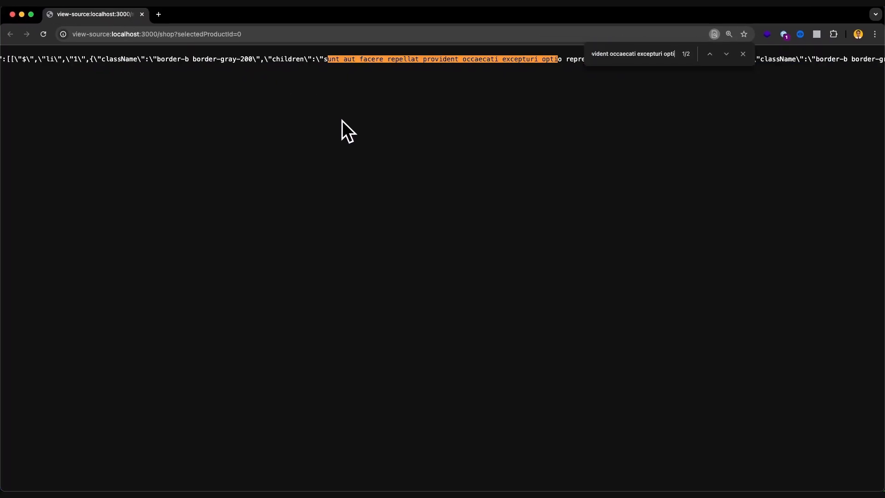
# Close the find bar over the page source showing the server-rendered review list items.
pyautogui.click(743, 54)
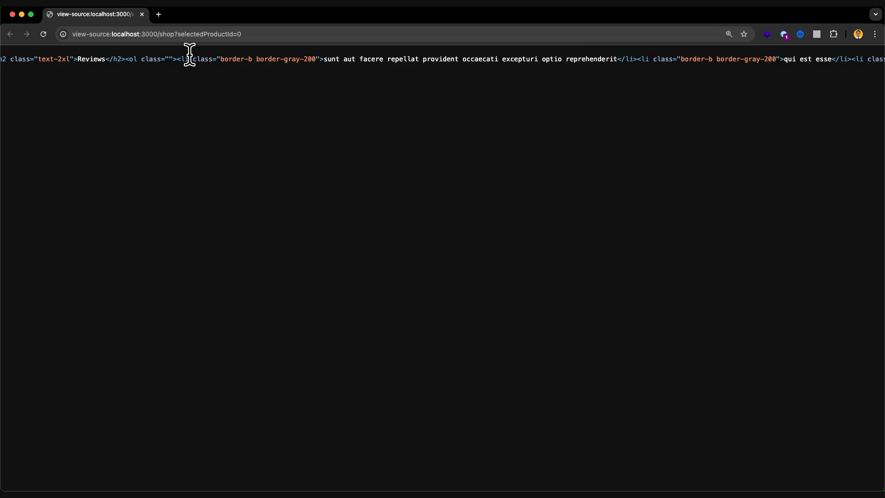
pyautogui.moveTo(323, 57)
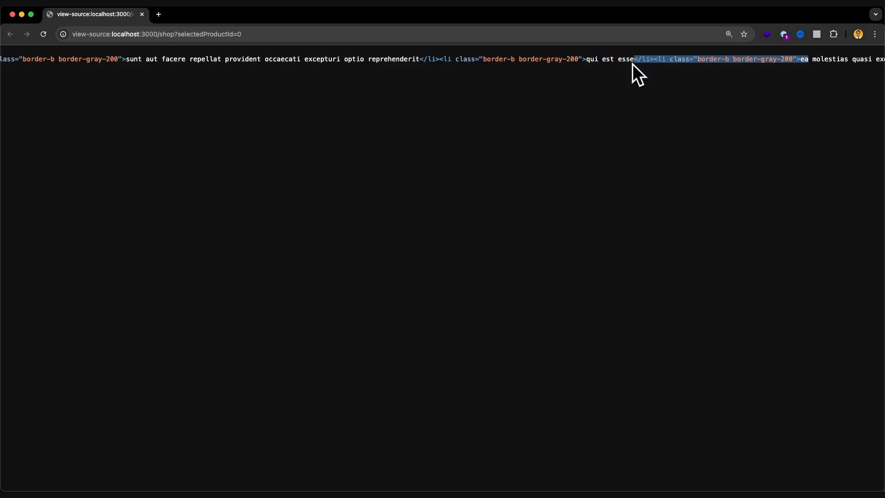
pyautogui.moveTo(654, 62)
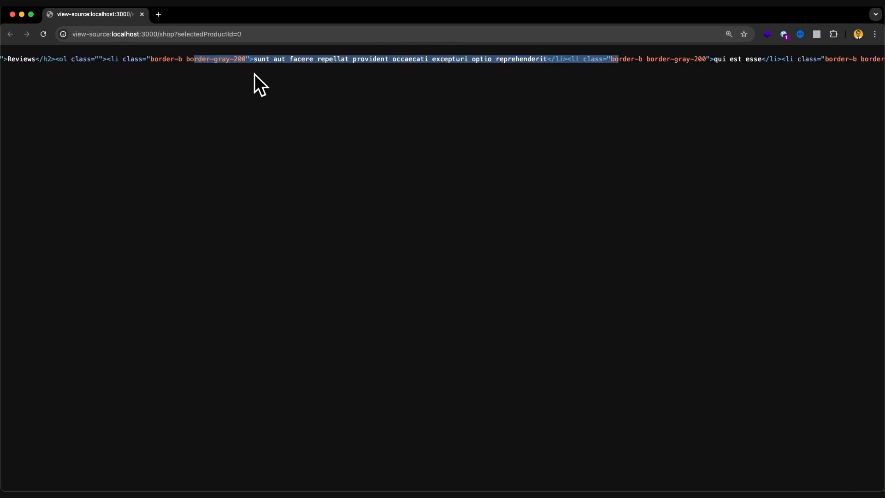
pyautogui.moveTo(183, 82)
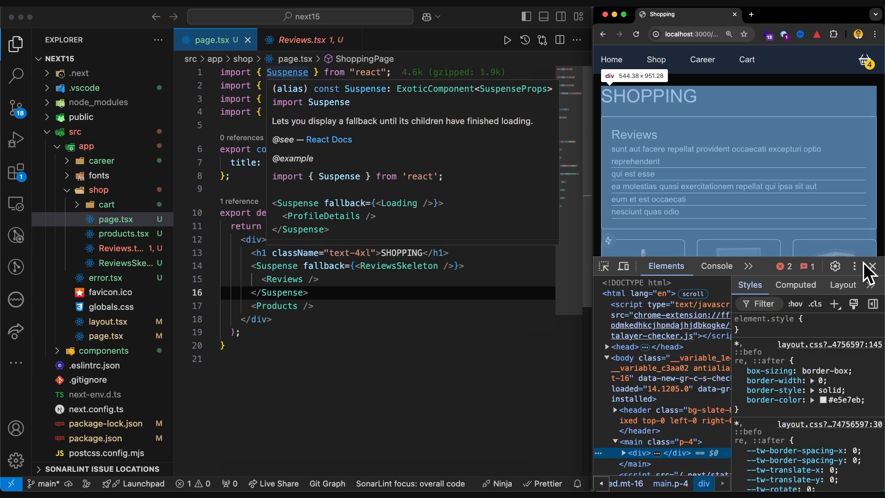
# Undock DevTools into its own window showing the Network panel, and bring it forward.
pyautogui.click(871, 266)
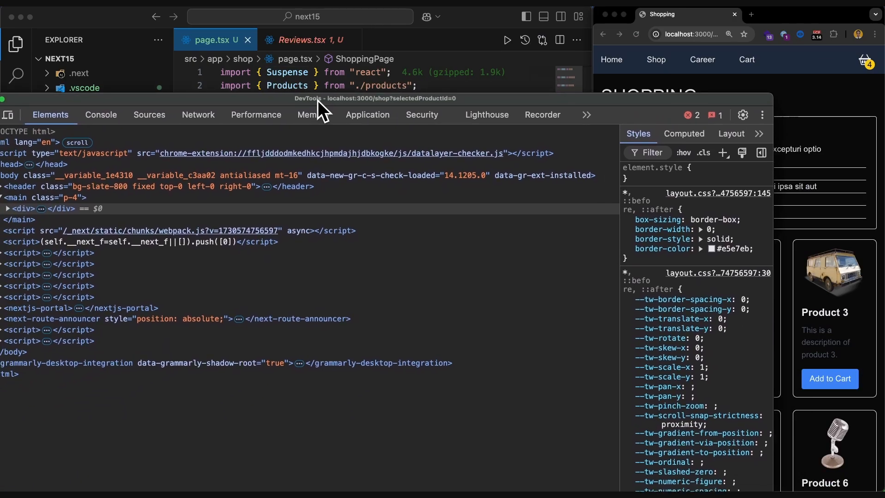
pyautogui.click(228, 115)
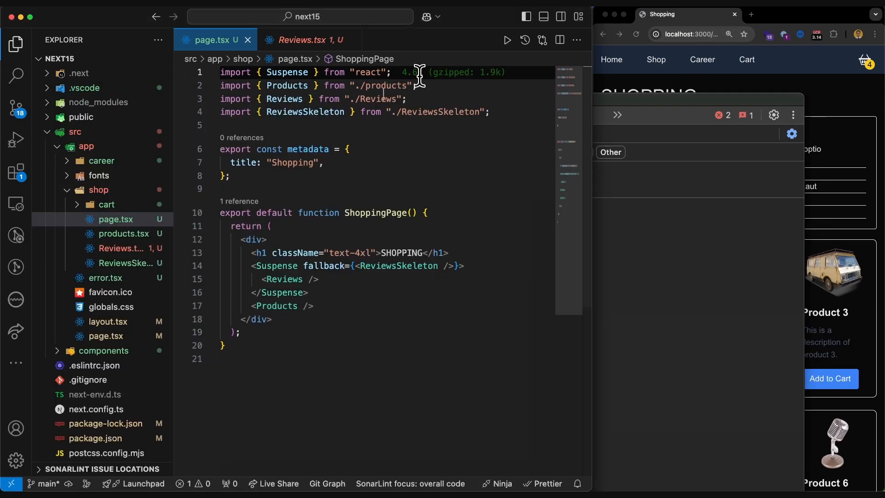
pyautogui.click(303, 40)
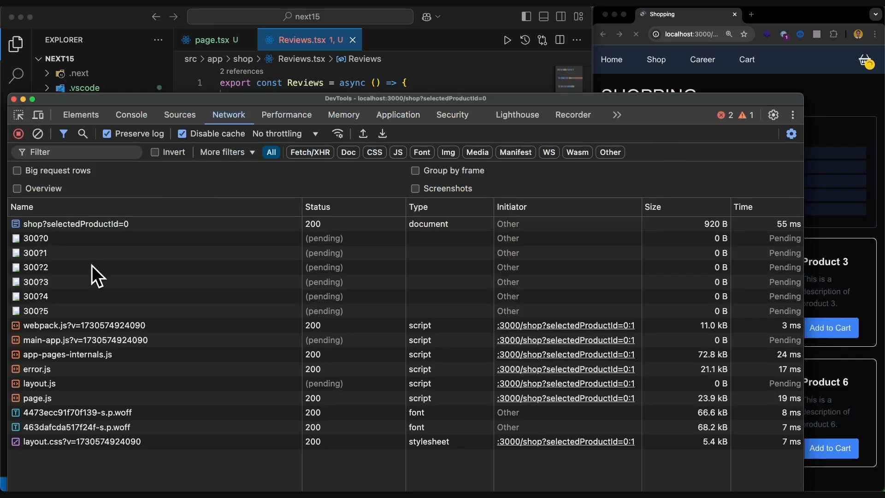
# Inspect the shop?selectedProductId=0 request timing: 15.14 s content download, 15.20 s total.
pyautogui.click(75, 224)
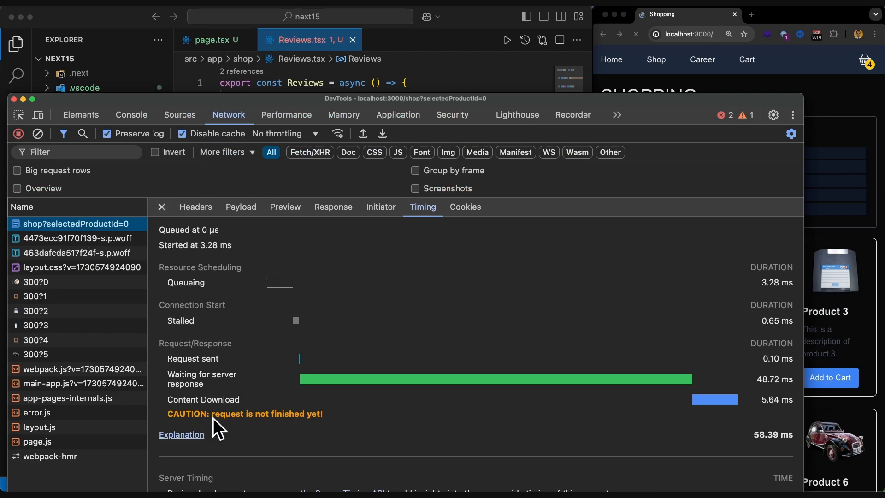
pyautogui.moveTo(457, 201)
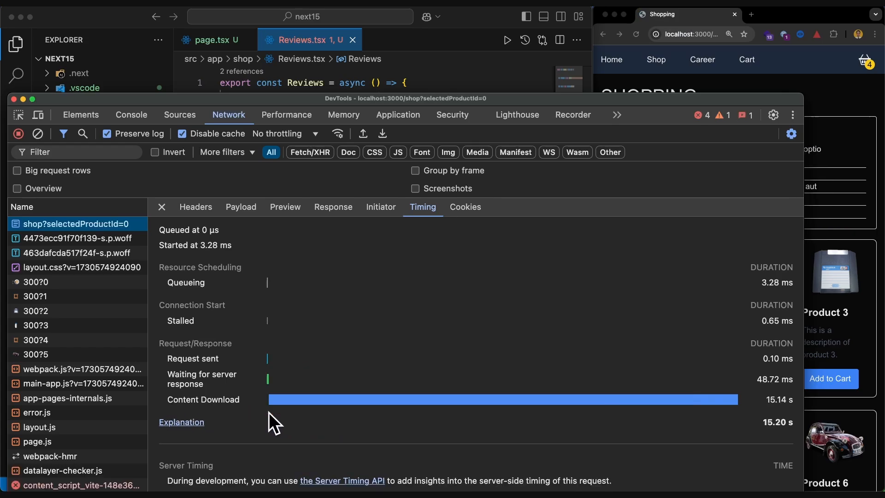
pyautogui.scroll(-3)
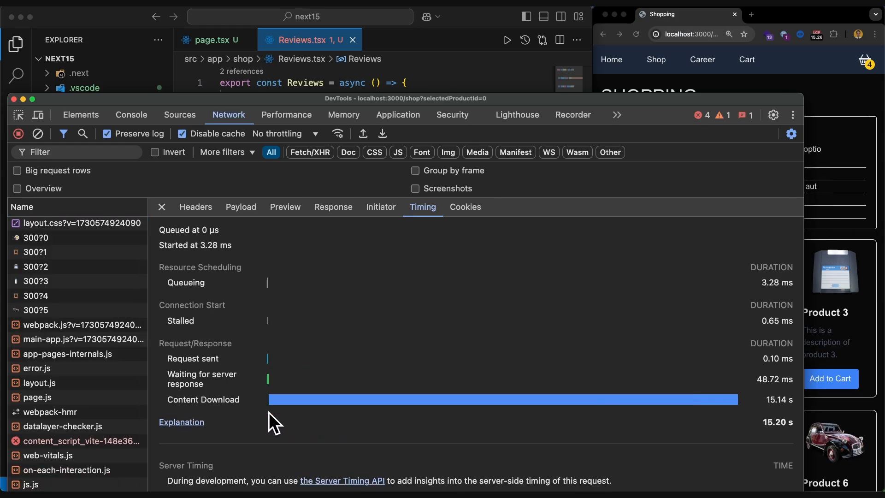